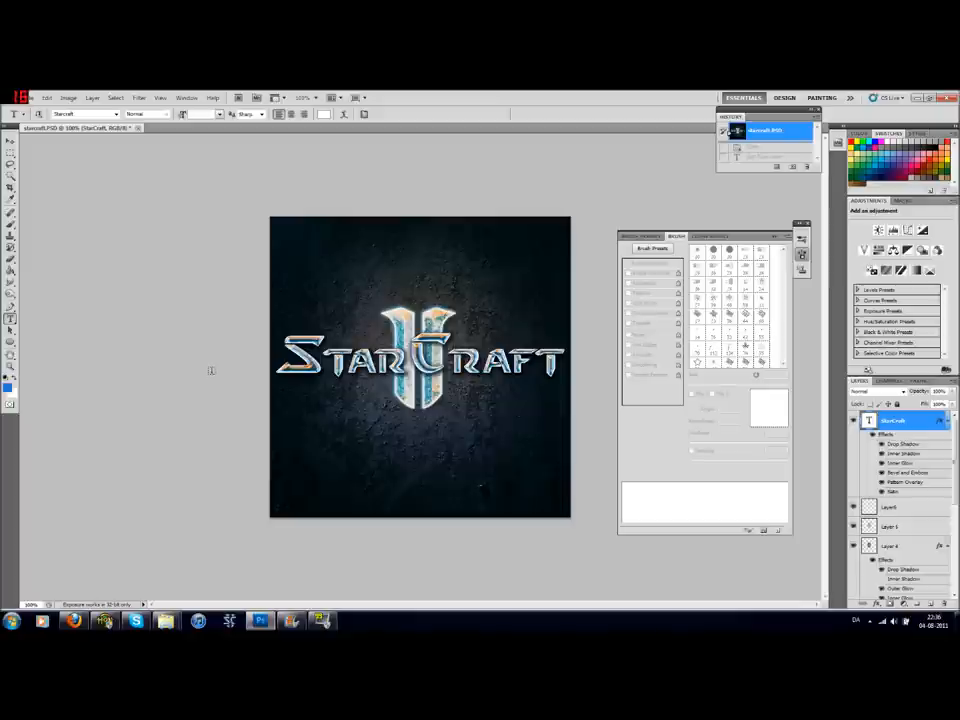
{"action": "mouse_move", "coordinate": [284, 411]}
{"action": "type", "text": "Nic"}
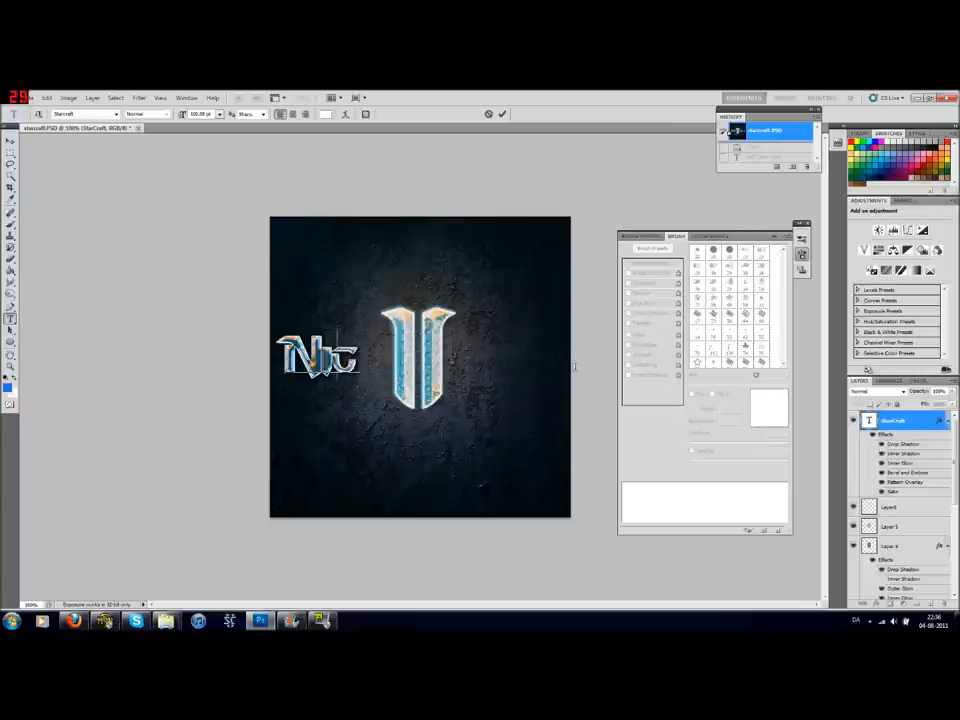
{"action": "type", "text": "Shane"}
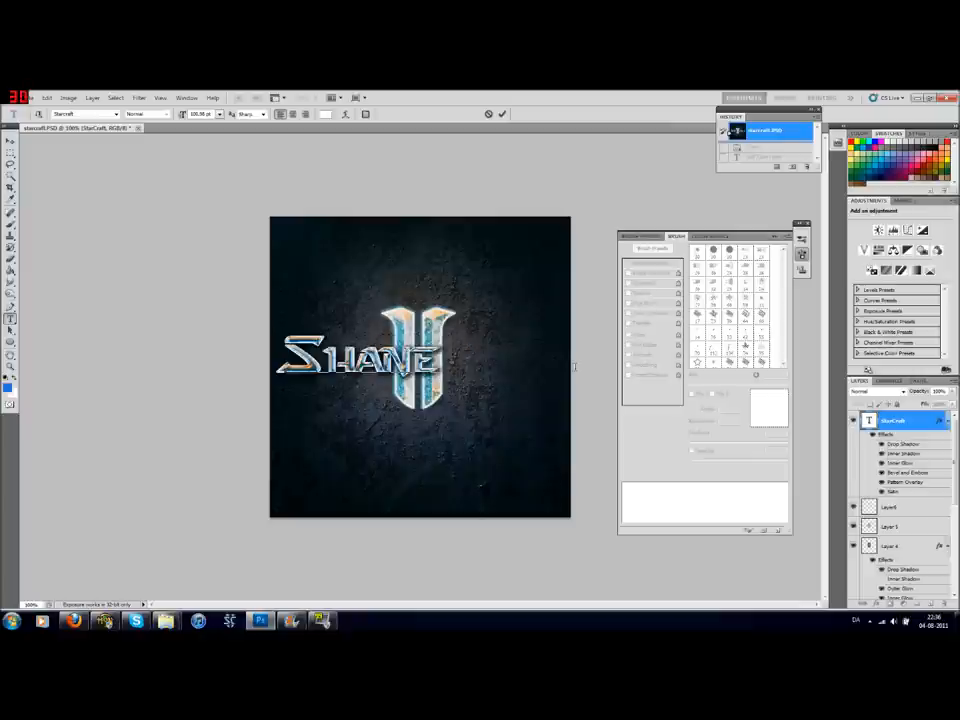